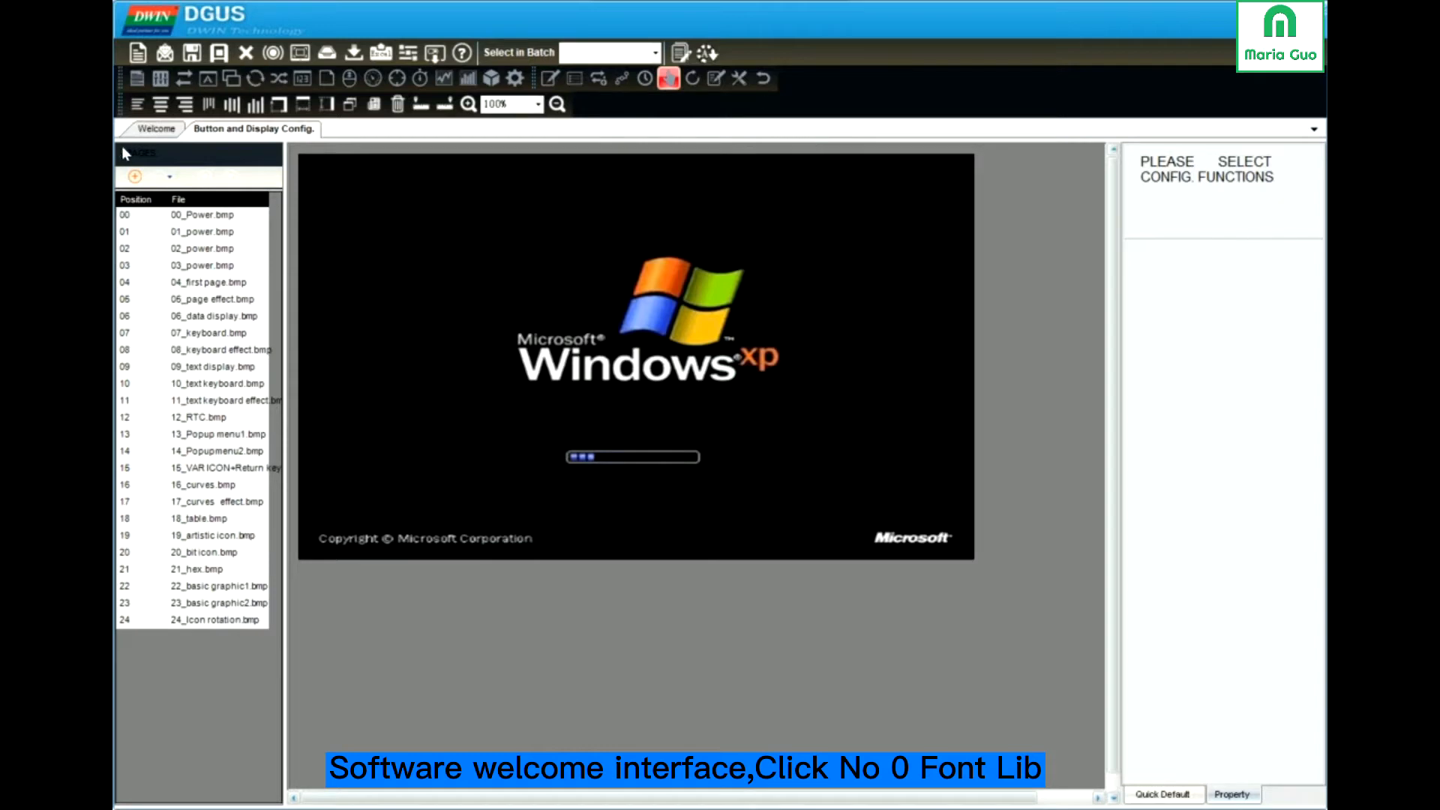
- Open the No.0 Font Lib generator from the Welcome page
left_click(157, 129)
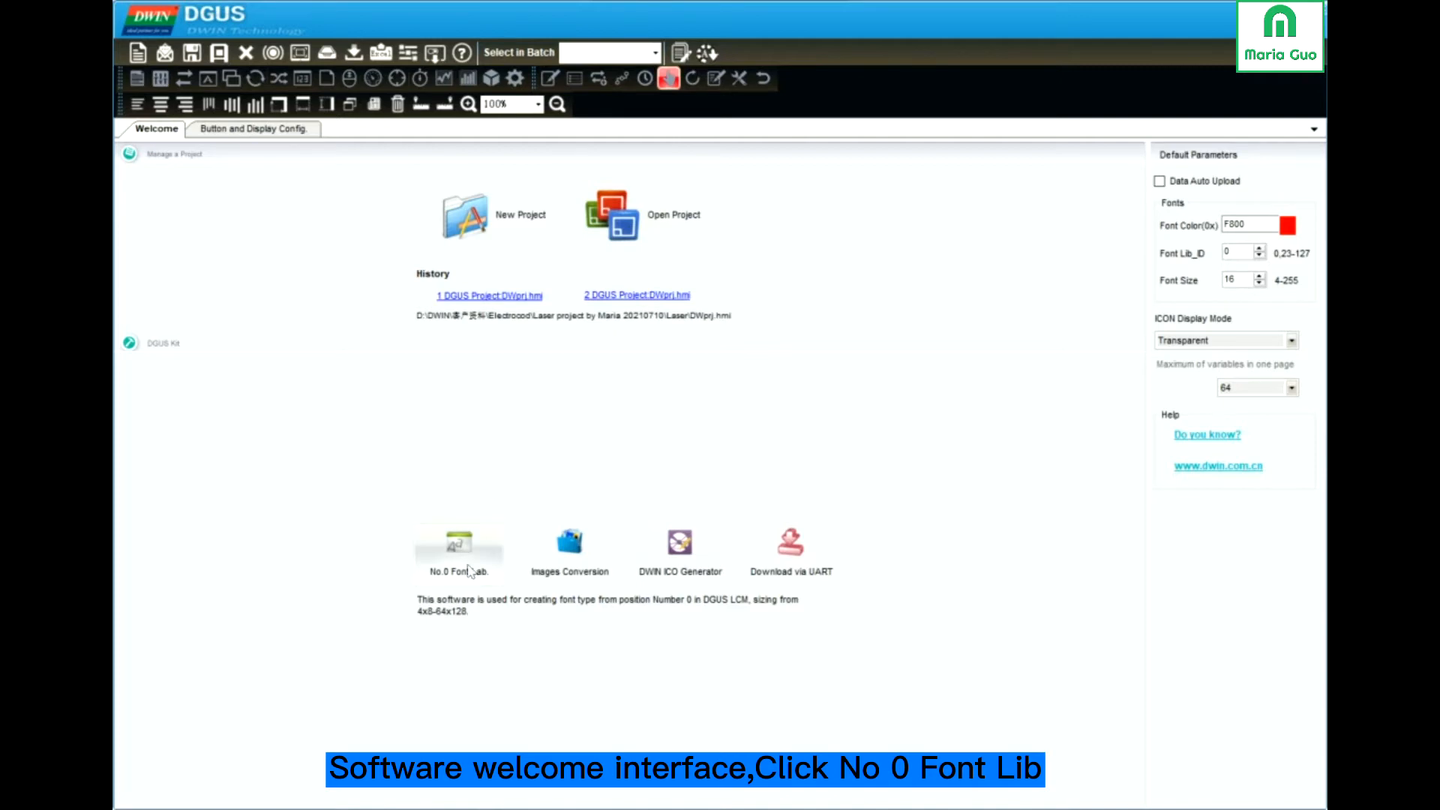
left_click(458, 547)
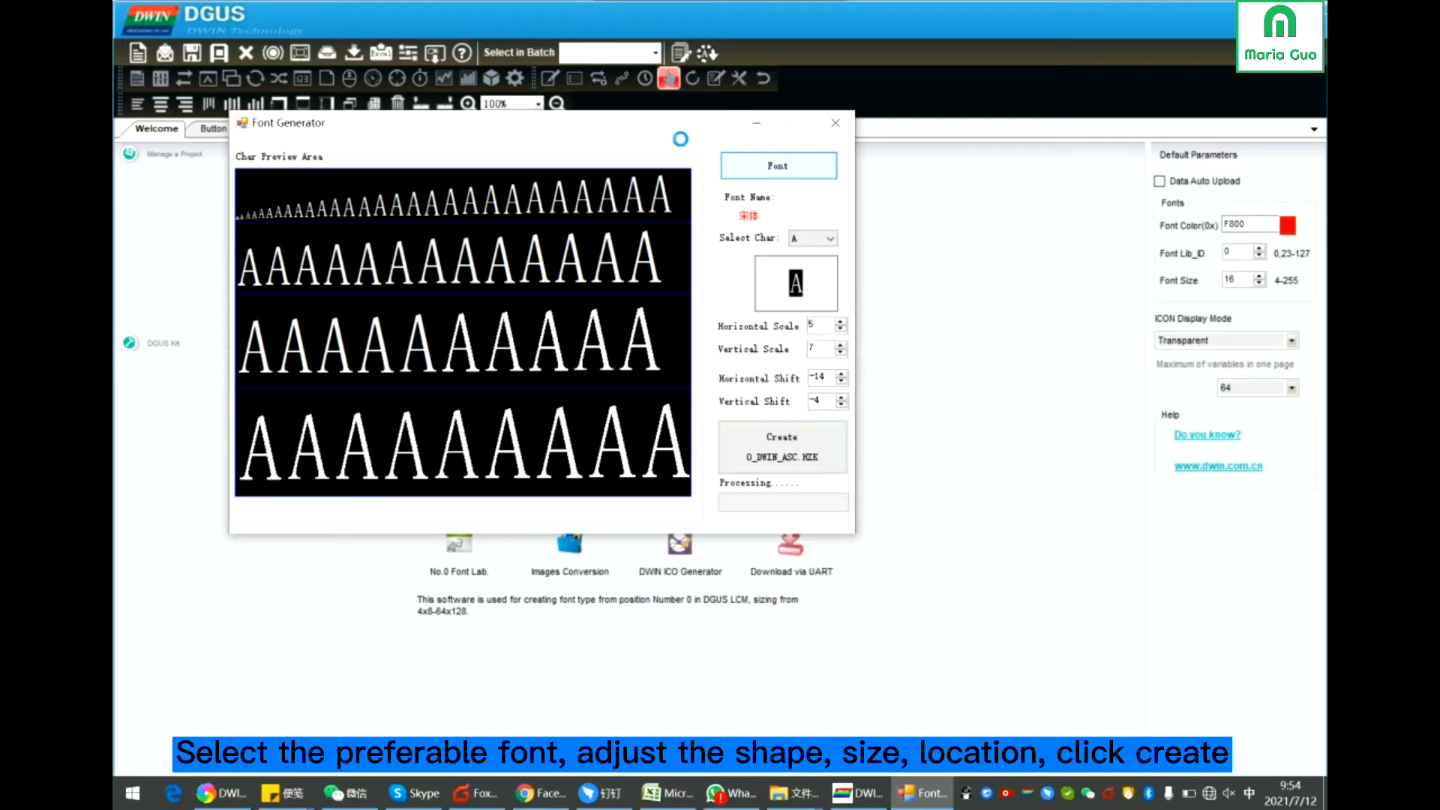
- Choose Nirmala UI Semilight as the generator font
left_click(778, 165)
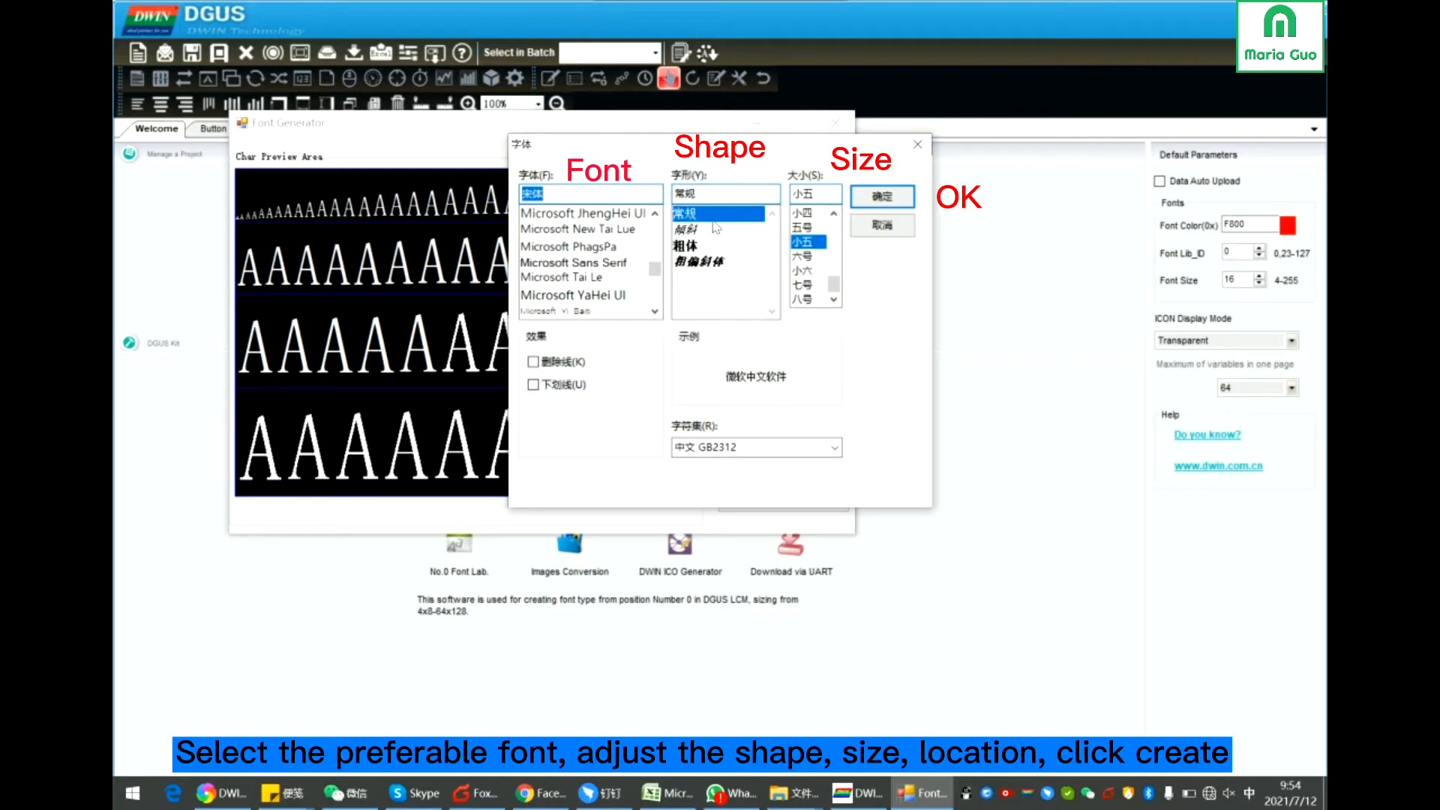
mouse_move(703, 219)
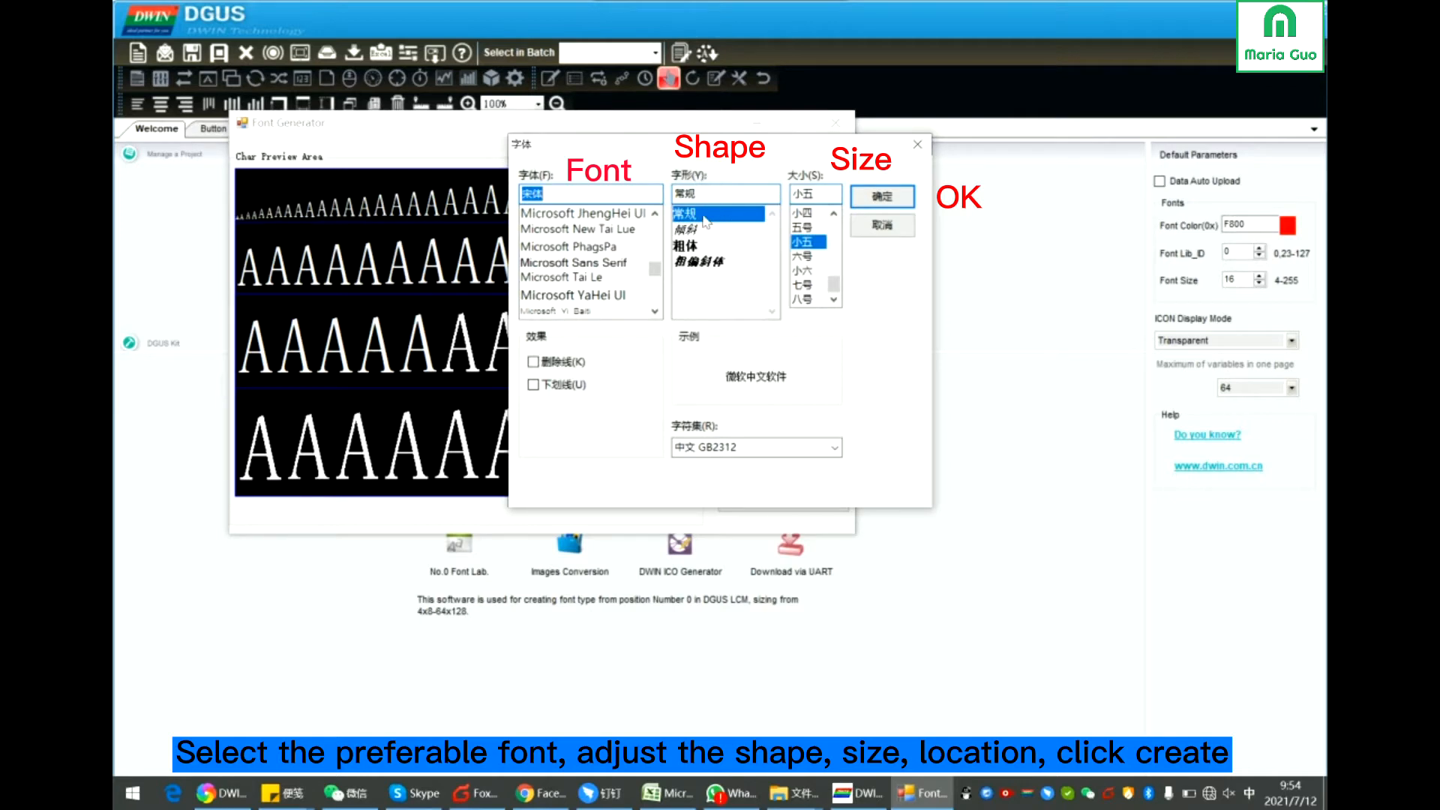
left_click(685, 245)
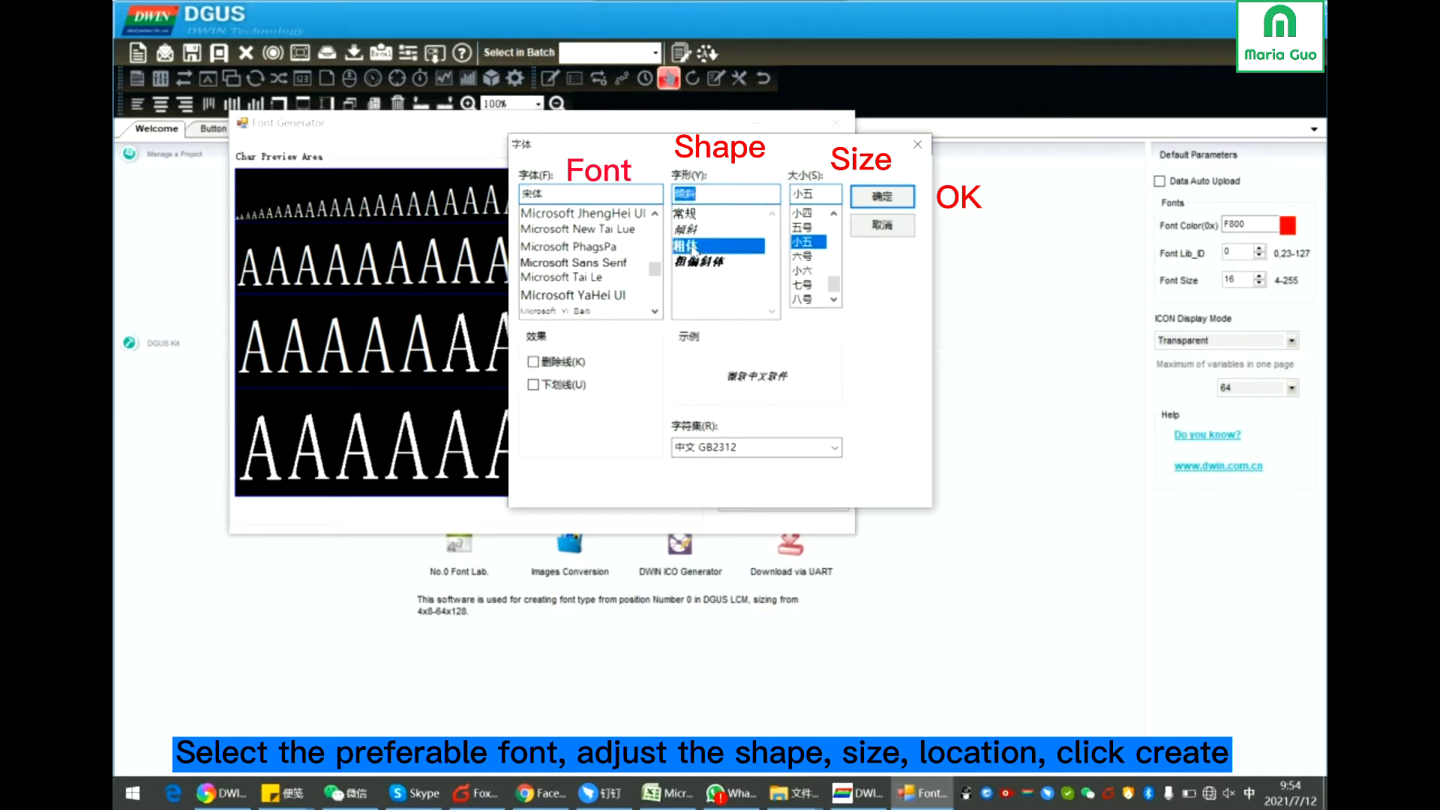
left_click(718, 262)
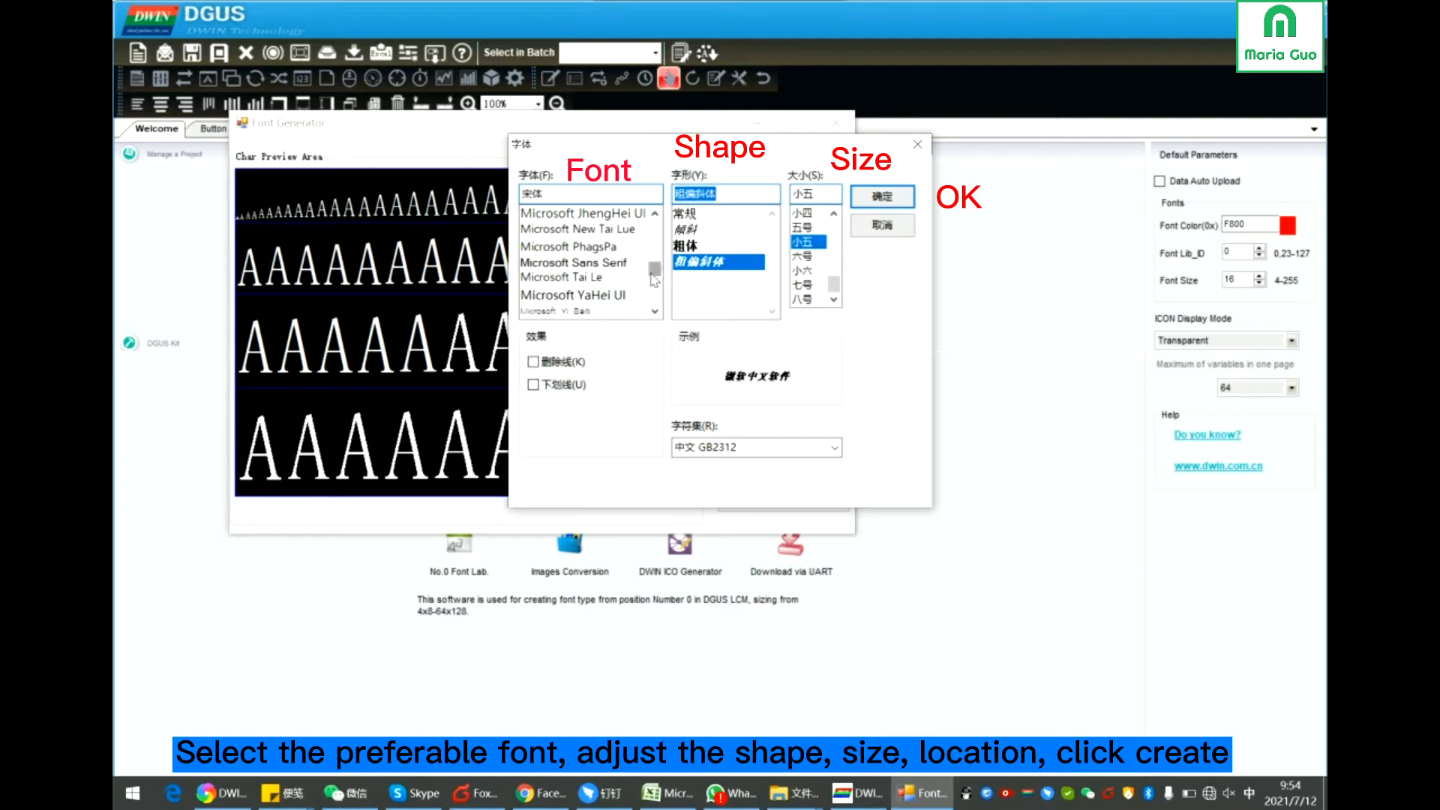
left_click(562, 230)
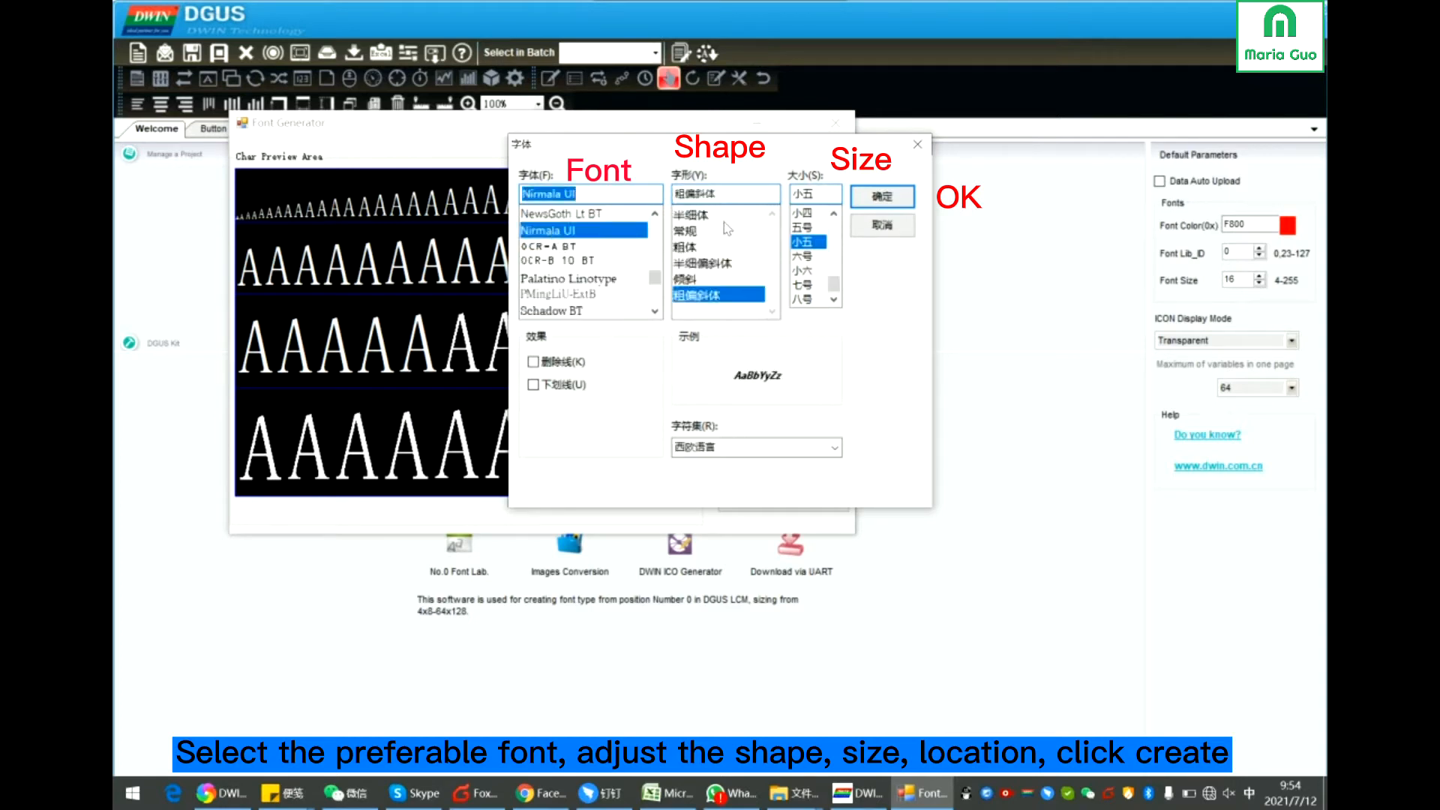
left_click(691, 214)
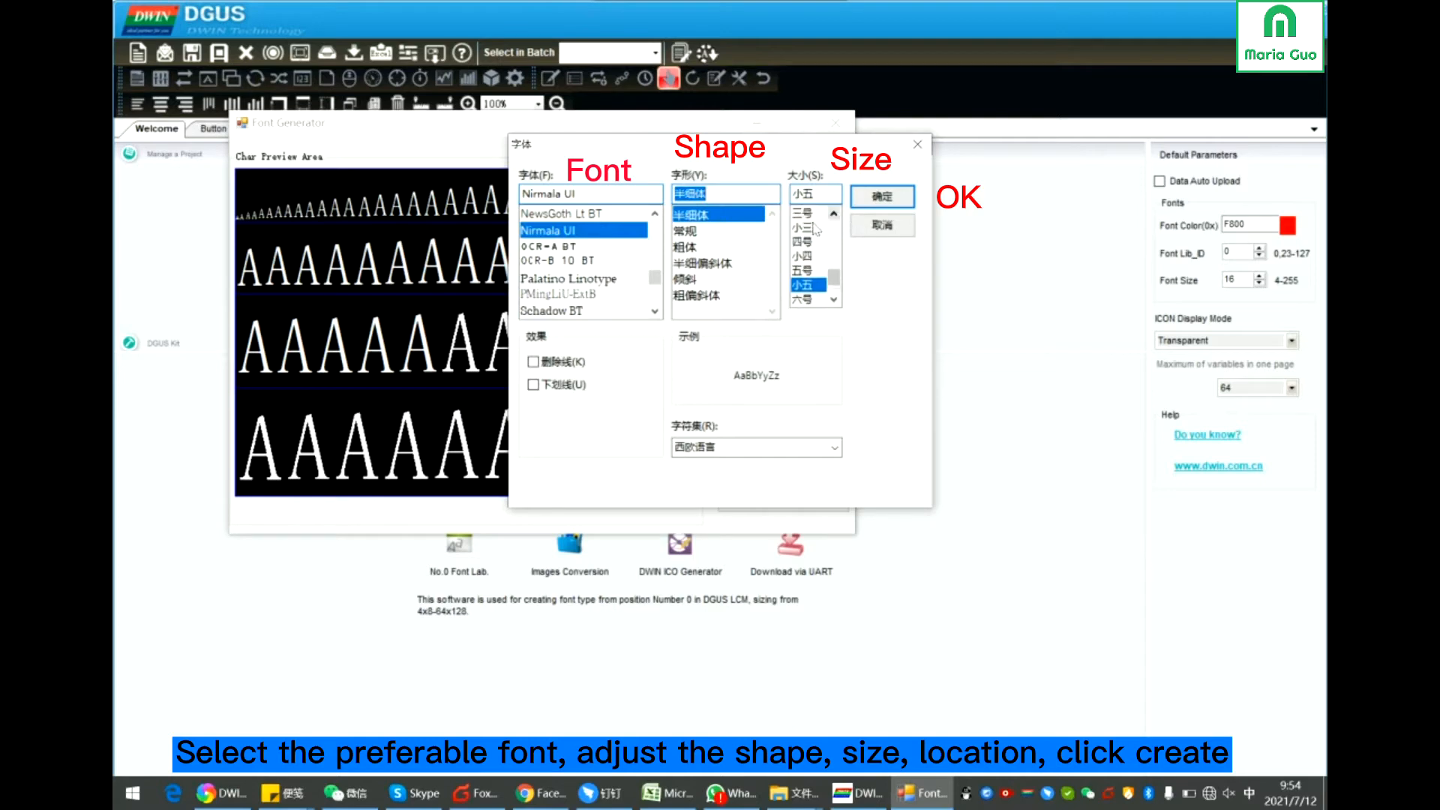
left_click(881, 195)
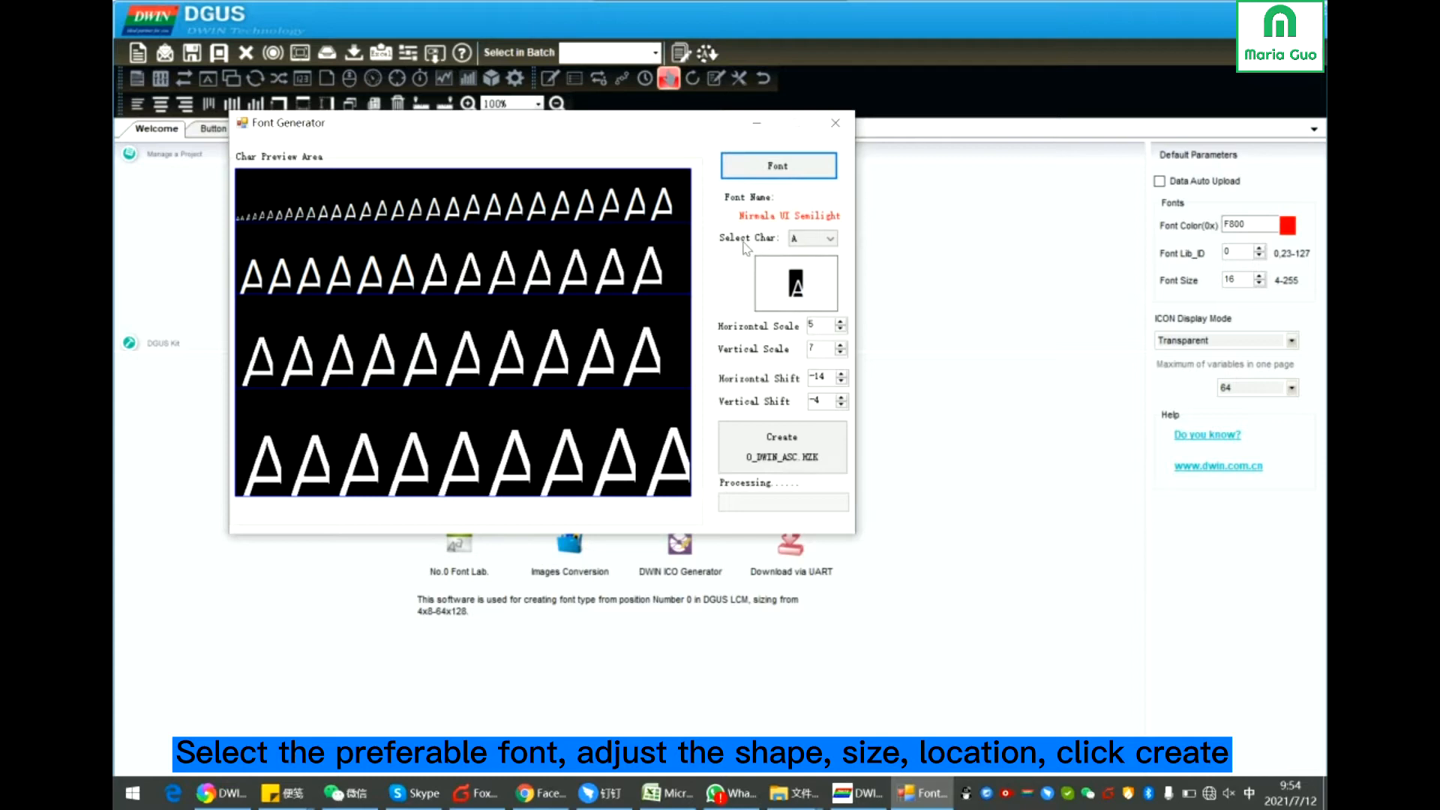
- Preview character B with horizontal scale 0 and vertical scale 5
left_click(831, 237)
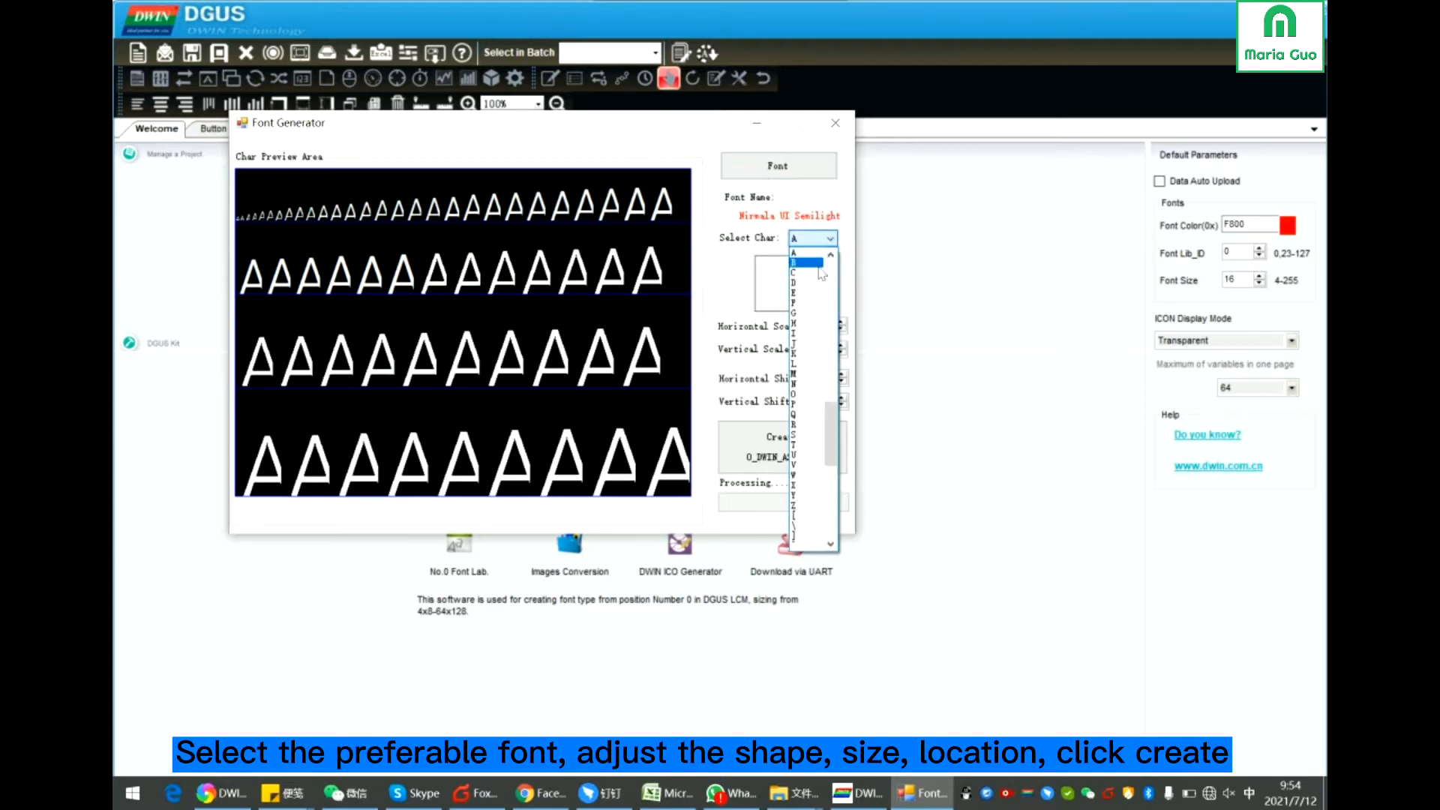
left_click(805, 264)
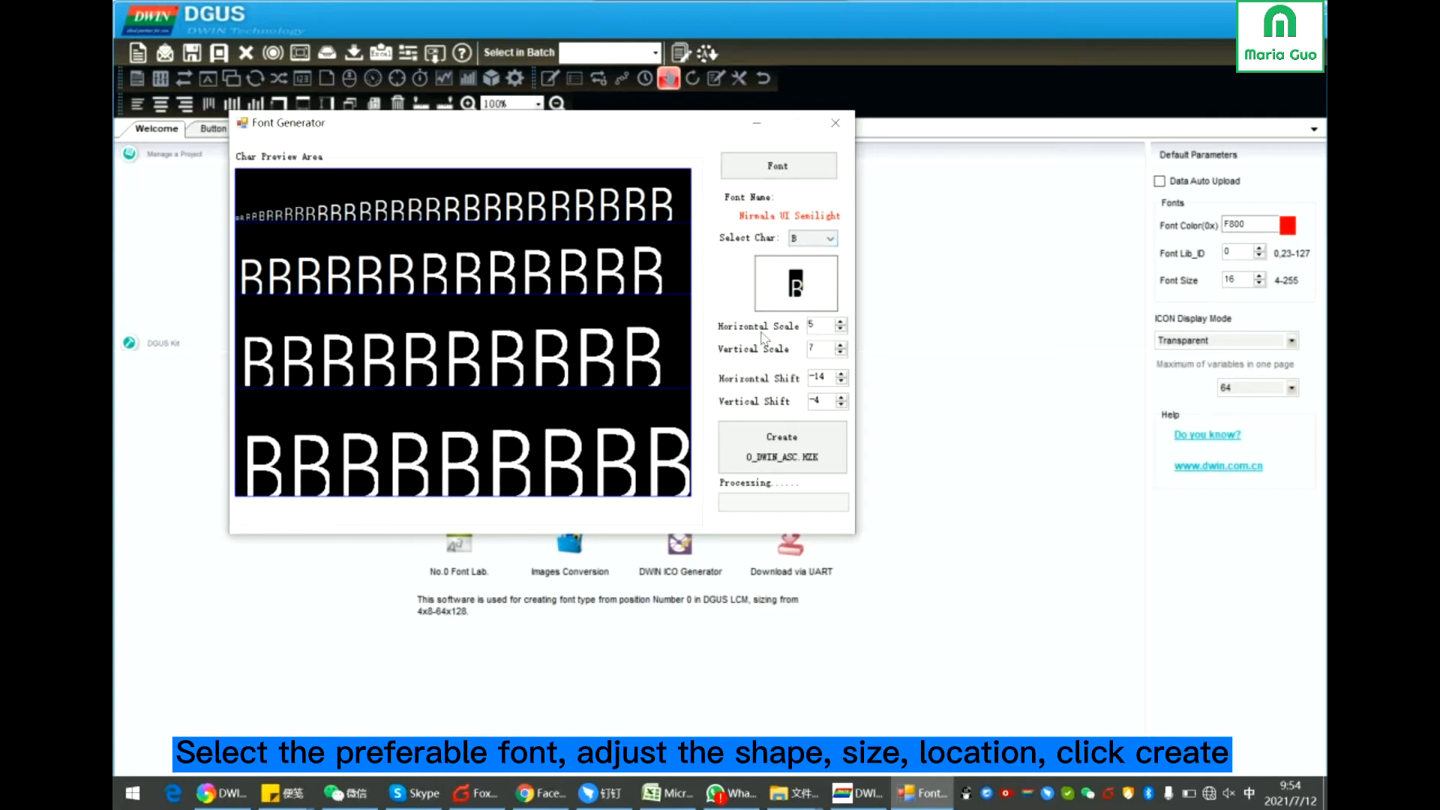
mouse_move(836, 303)
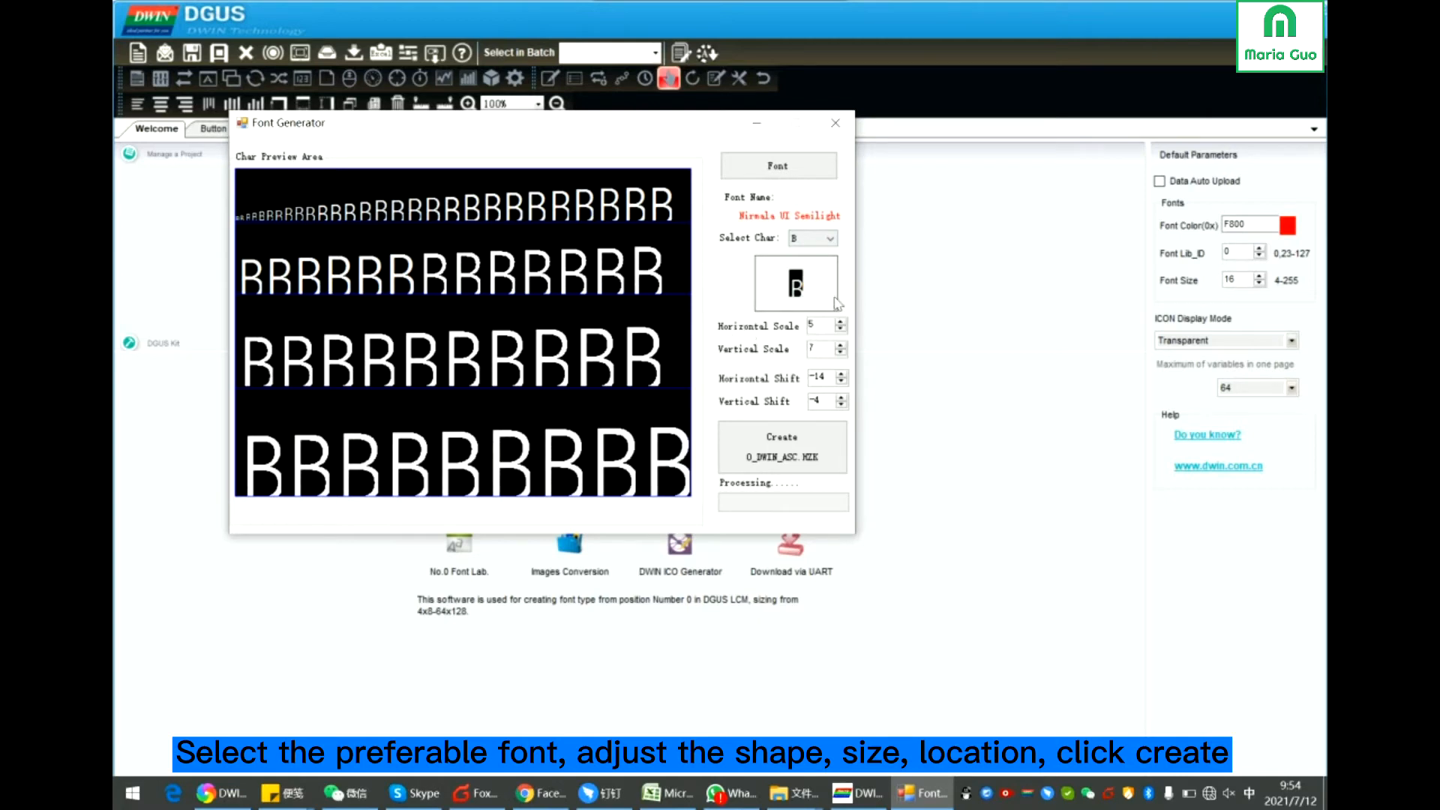
left_click(782, 447)
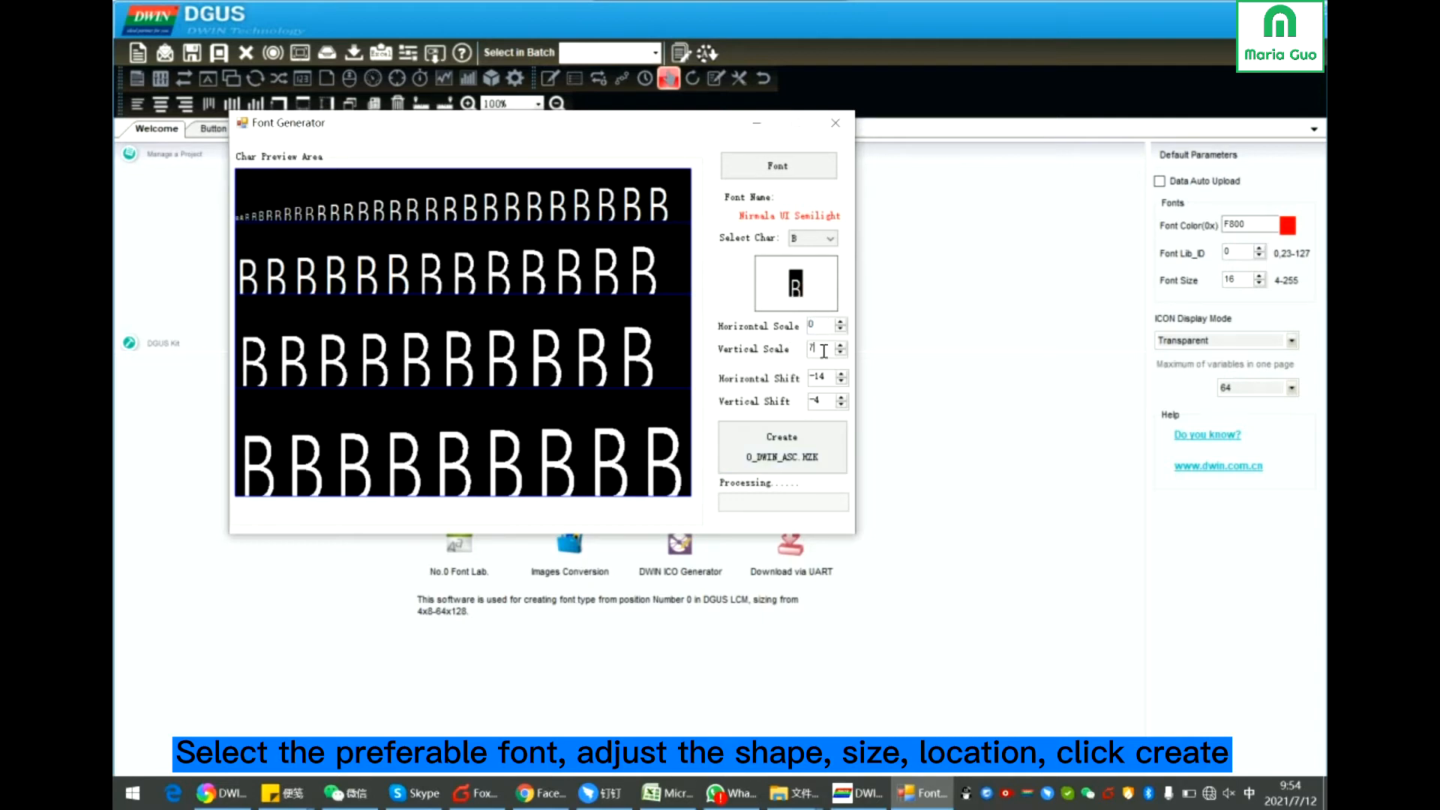
left_click(820, 349)
type("5")
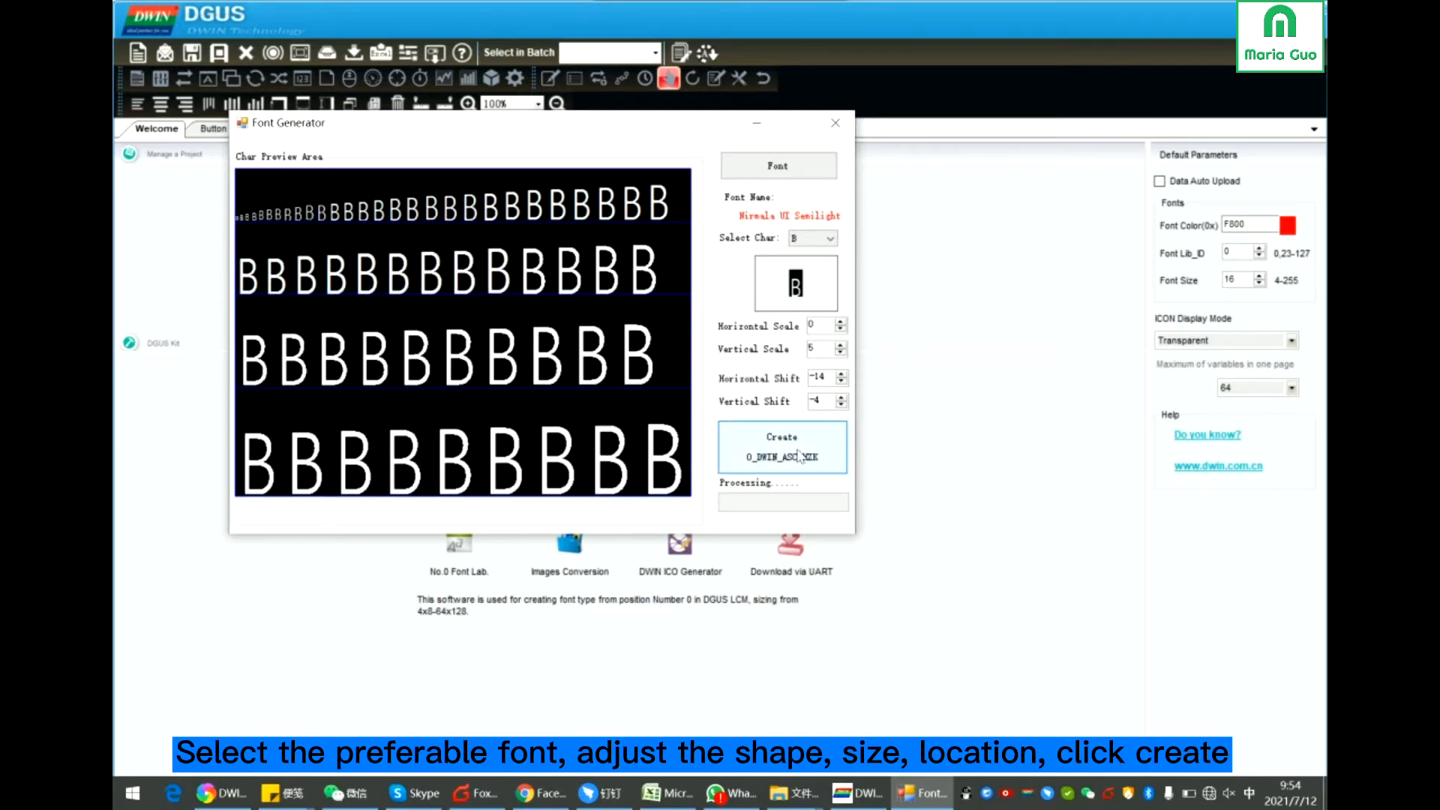
- Create 0_DWIN_ASC.HZK, dismiss the Finished message, and close the generator
left_click(782, 444)
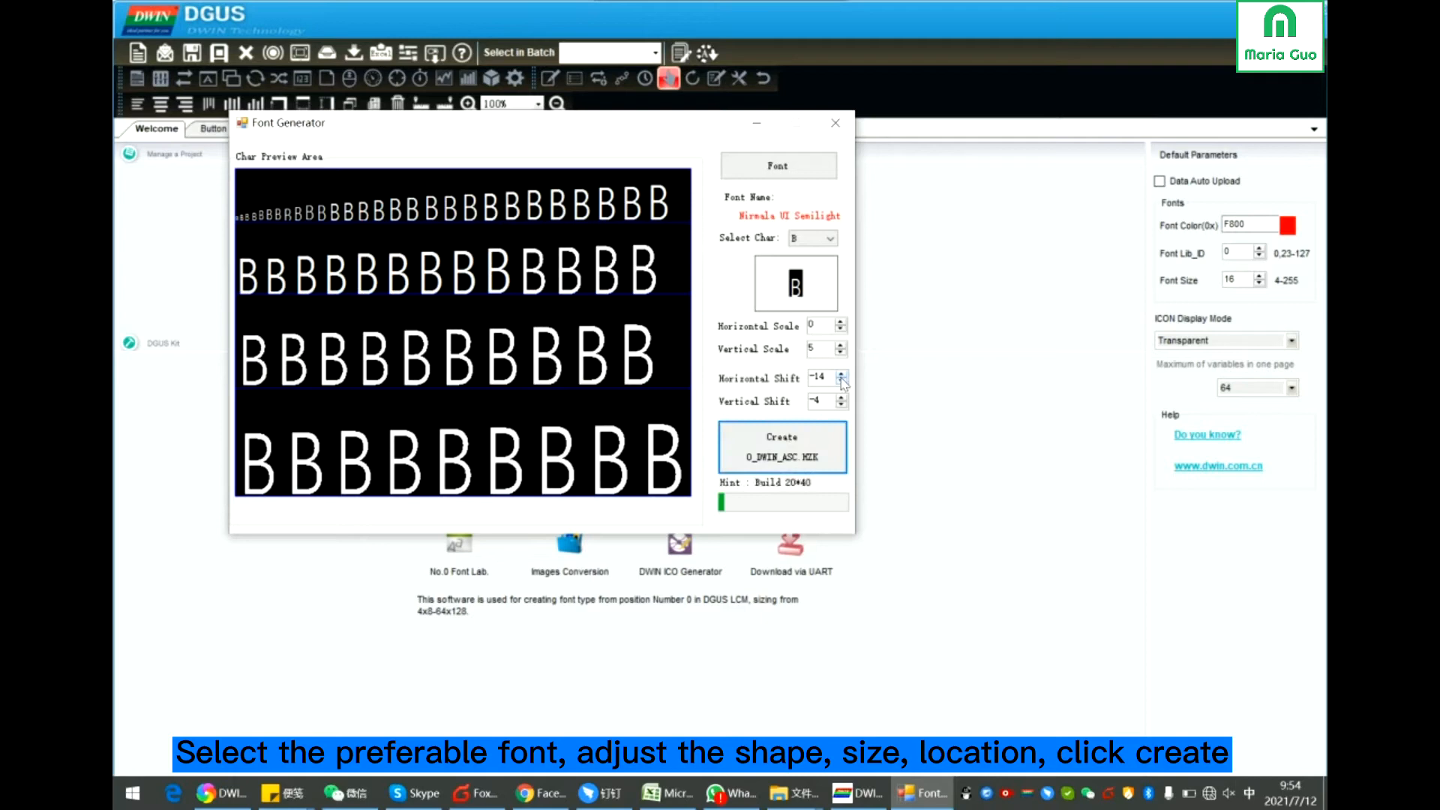
left_click(781, 446)
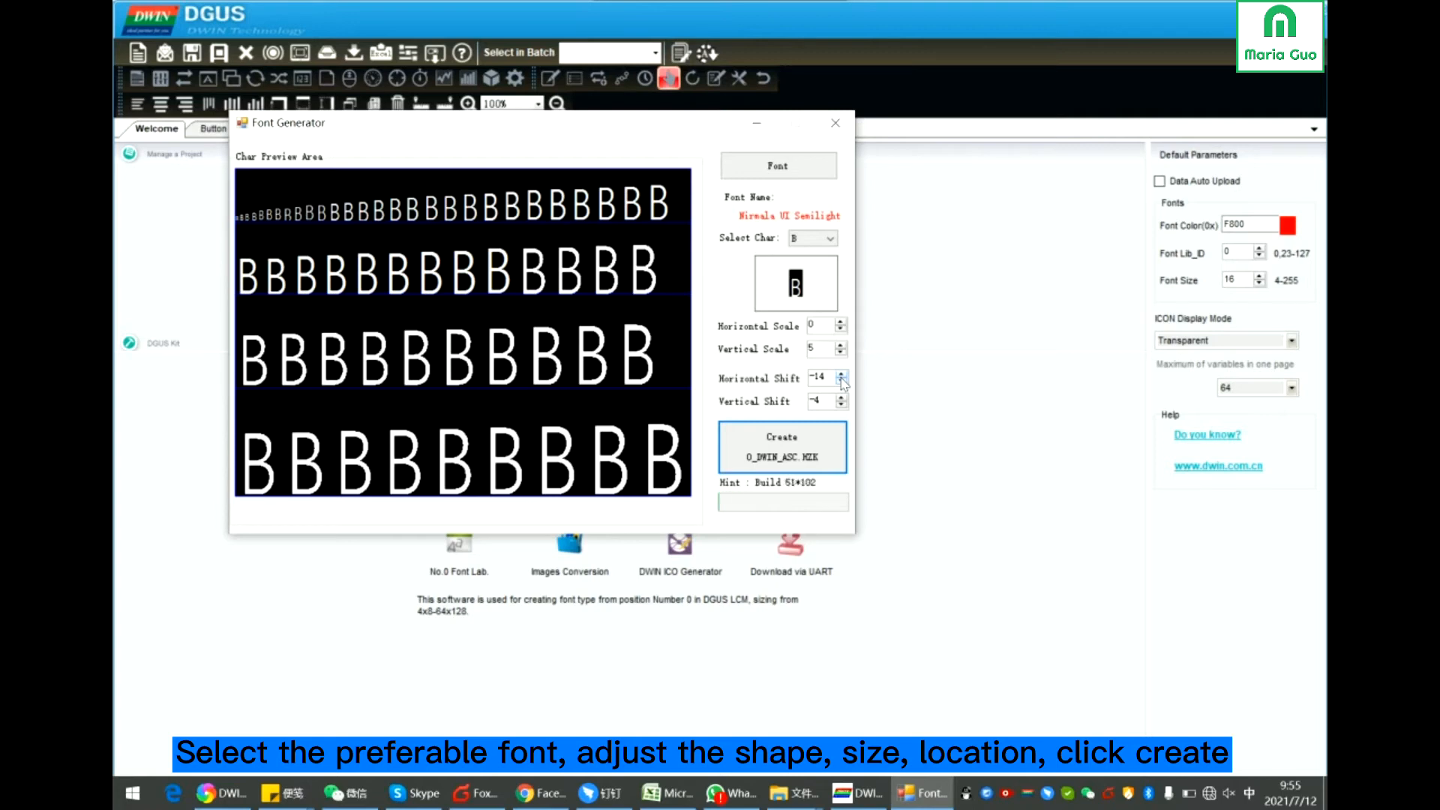
left_click(782, 446)
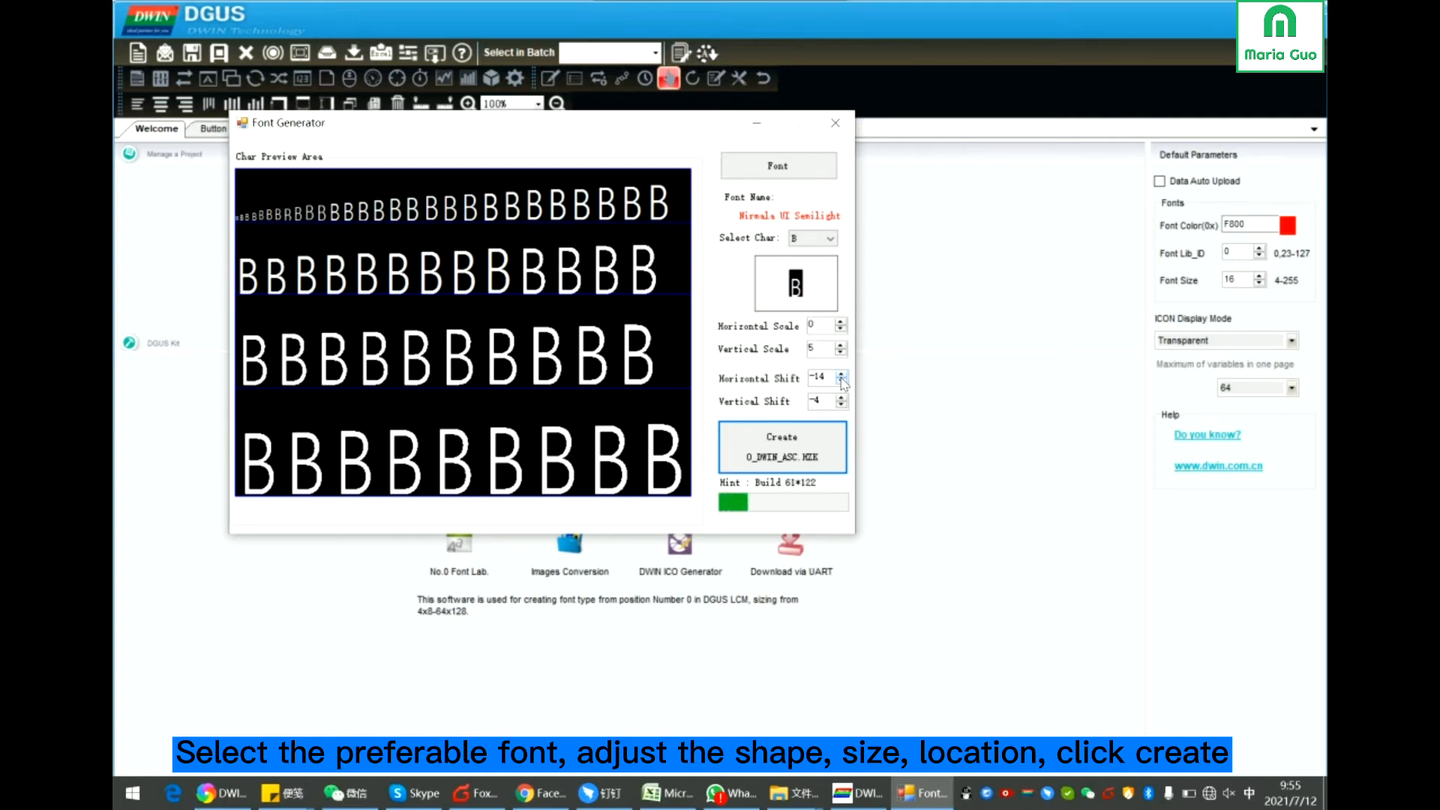
left_click(781, 447)
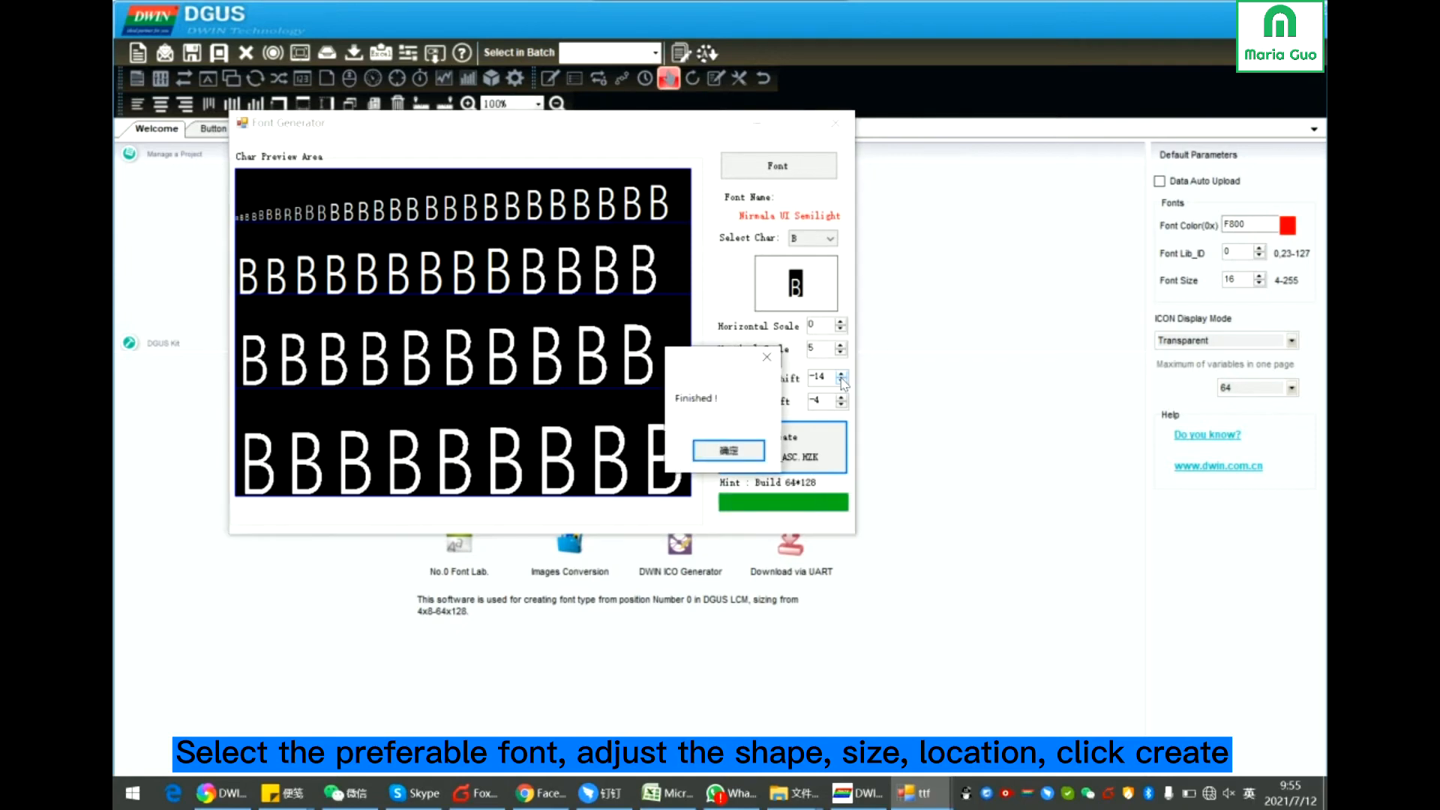
left_click(728, 450)
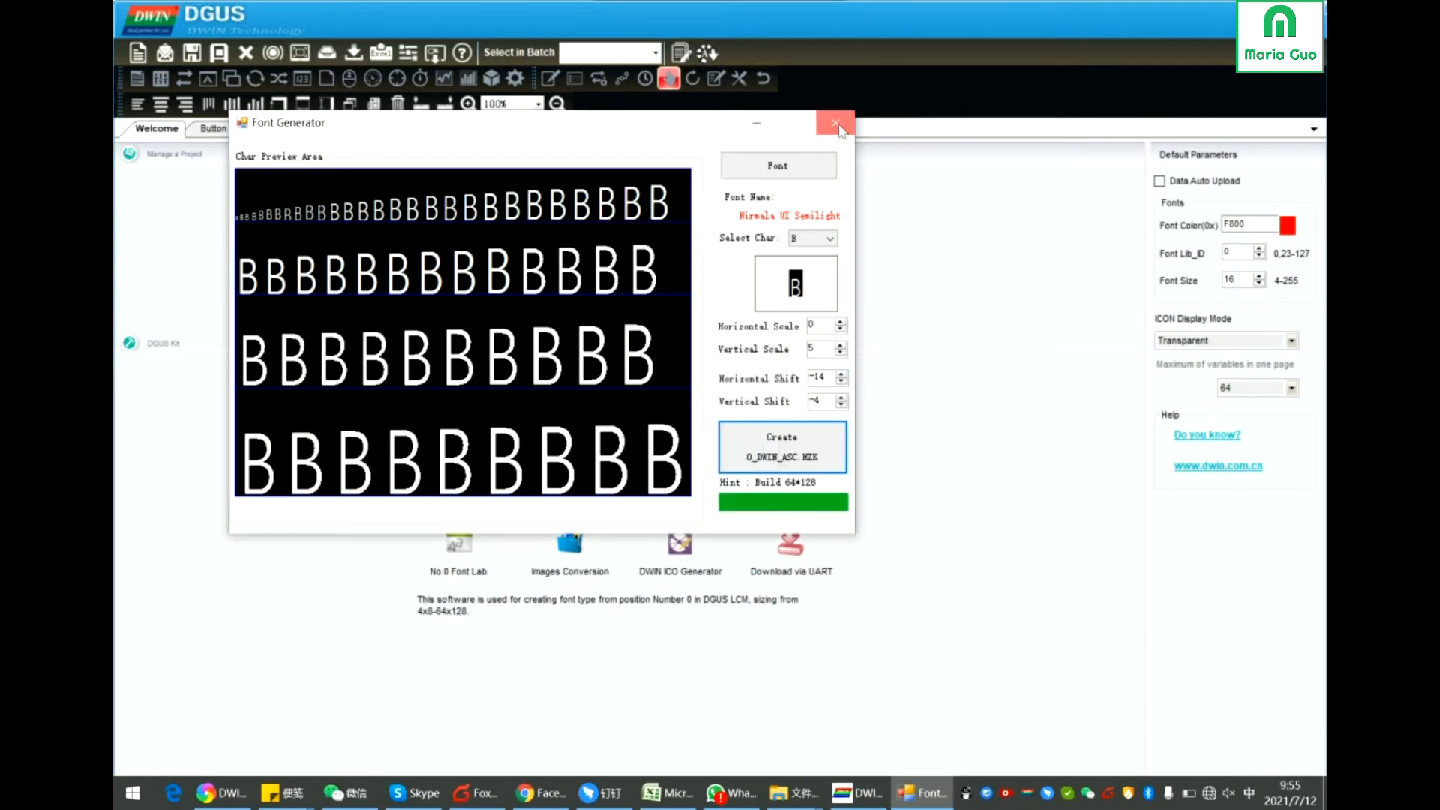
left_click(835, 122)
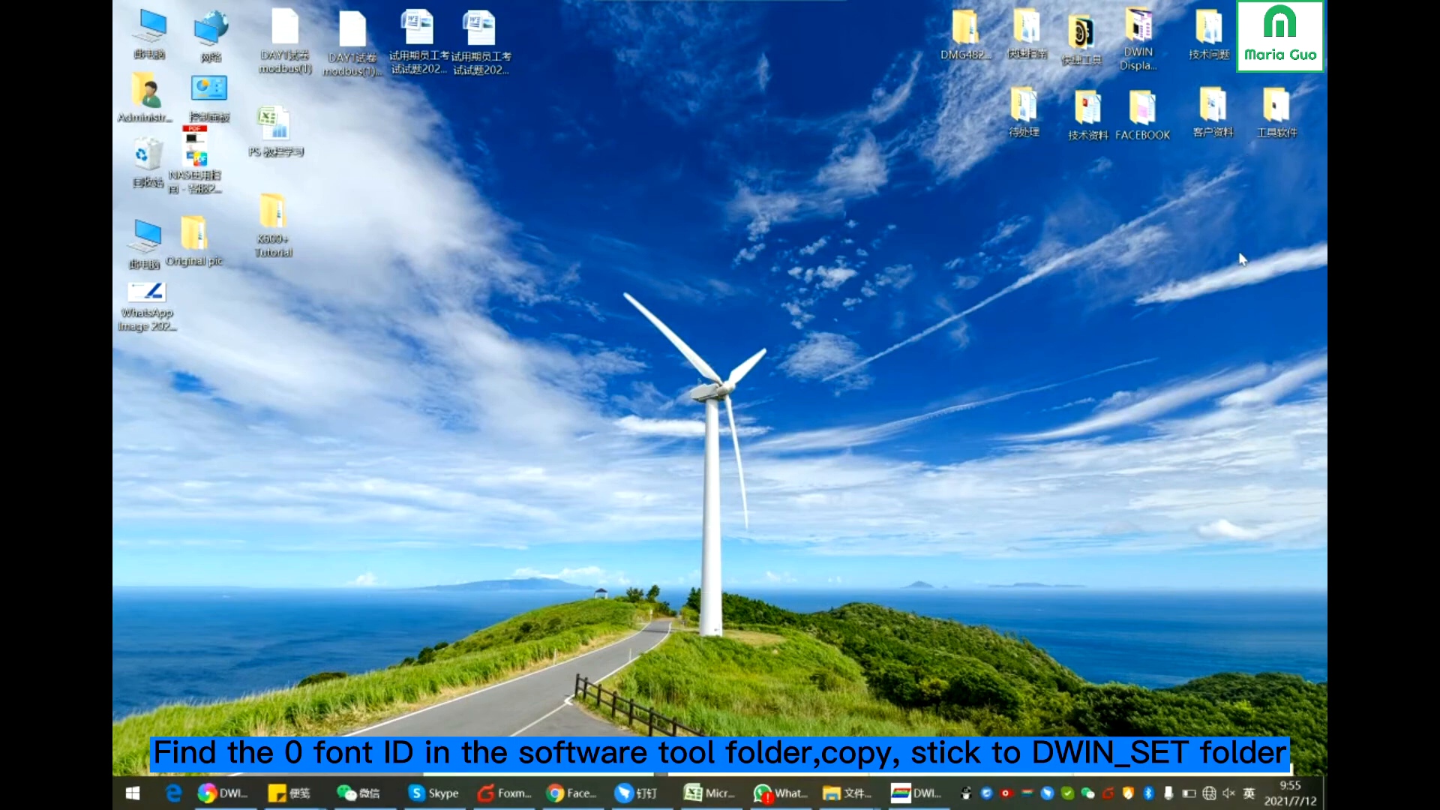
- Open the nested DGUS_V5.10 folders and copy 0_DWIN_ASC.HZK
left_click(1279, 108)
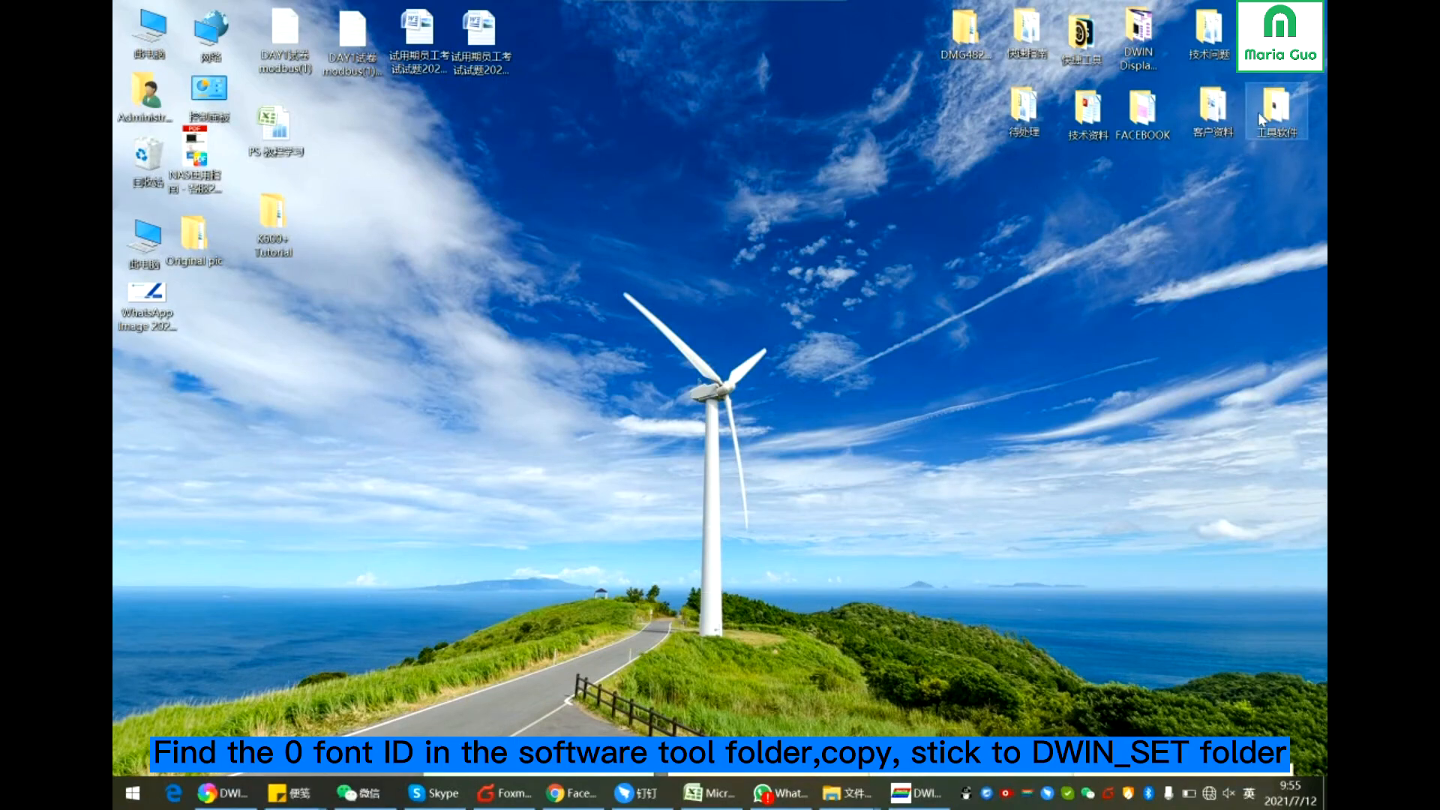
double_click(1277, 101)
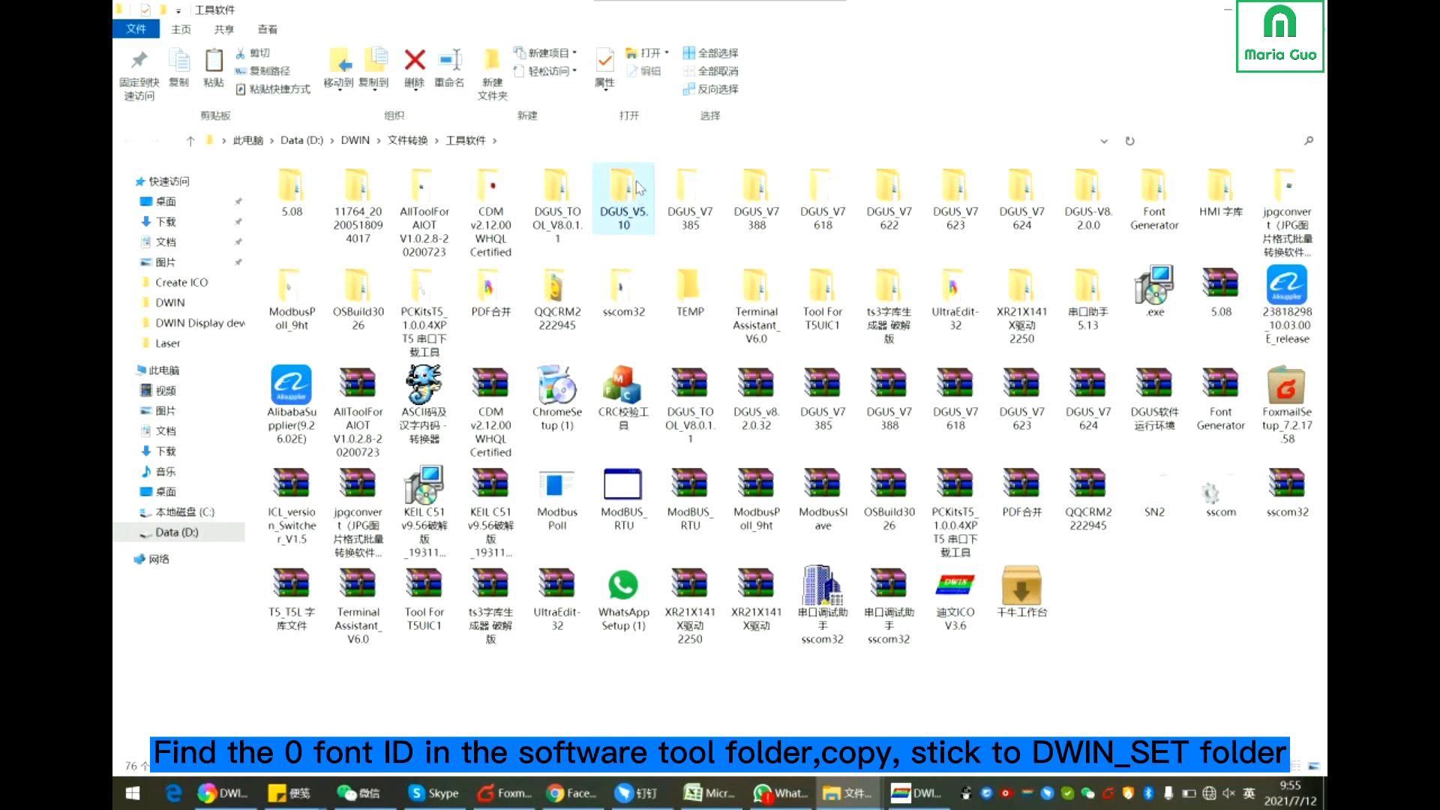
double_click(624, 186)
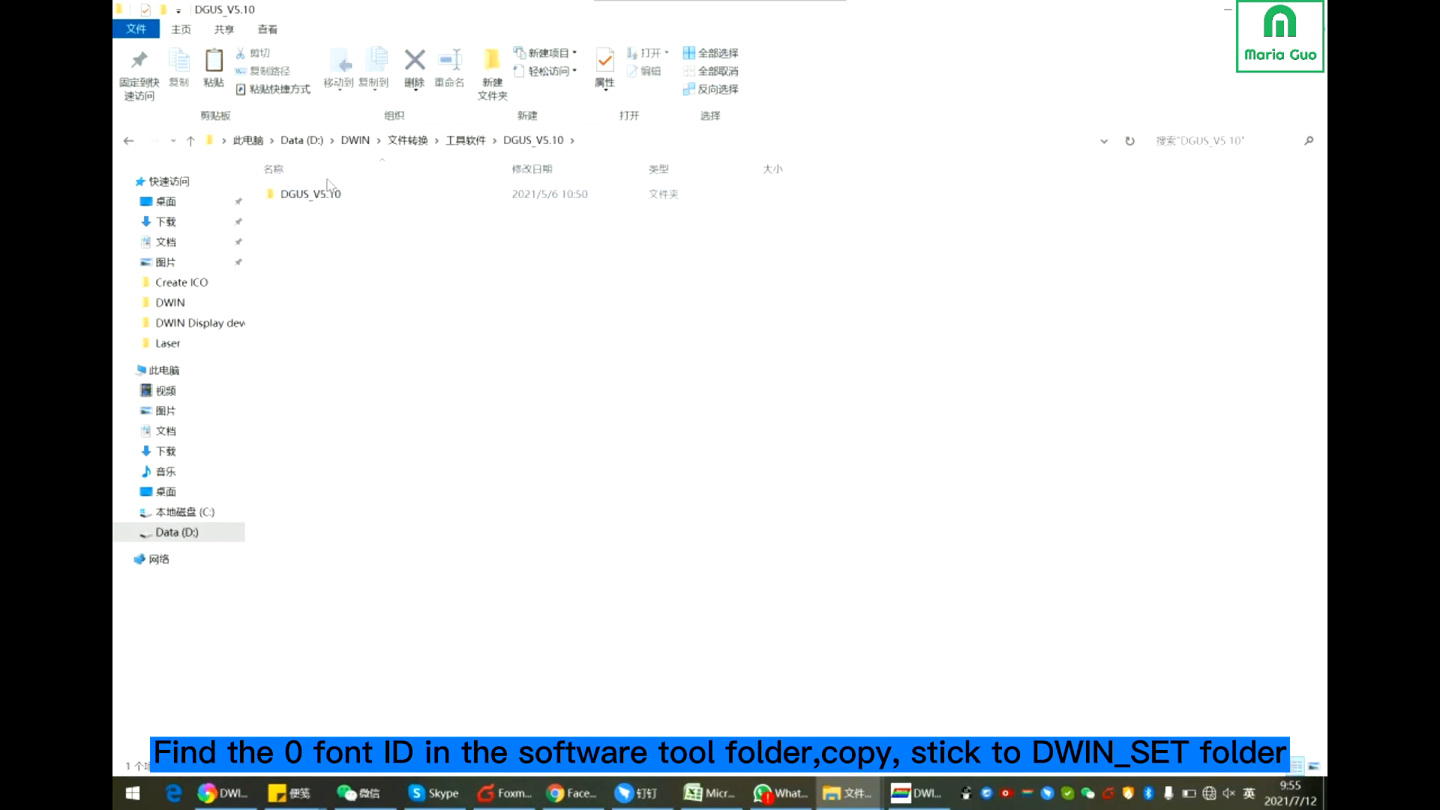
double_click(309, 194)
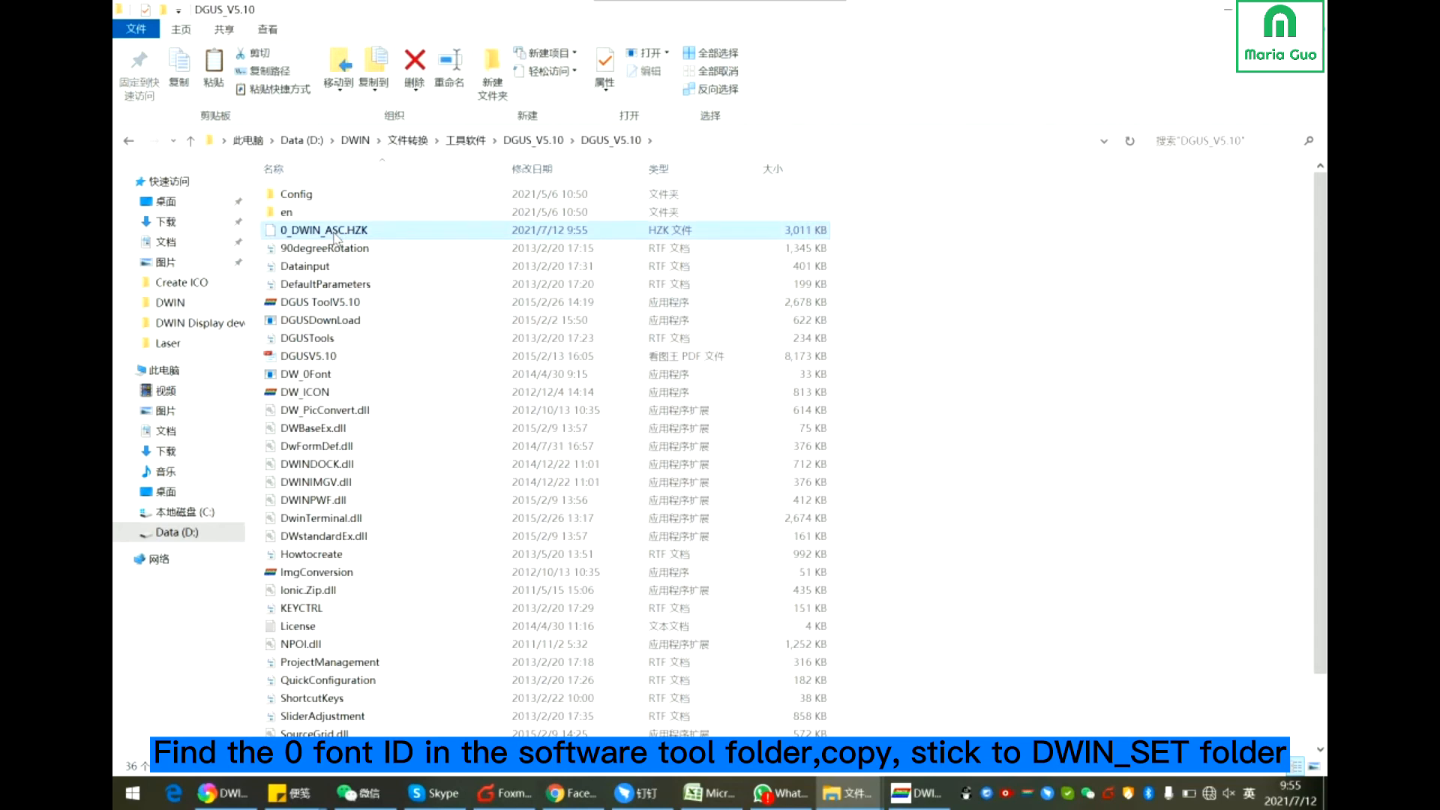
right_click(323, 230)
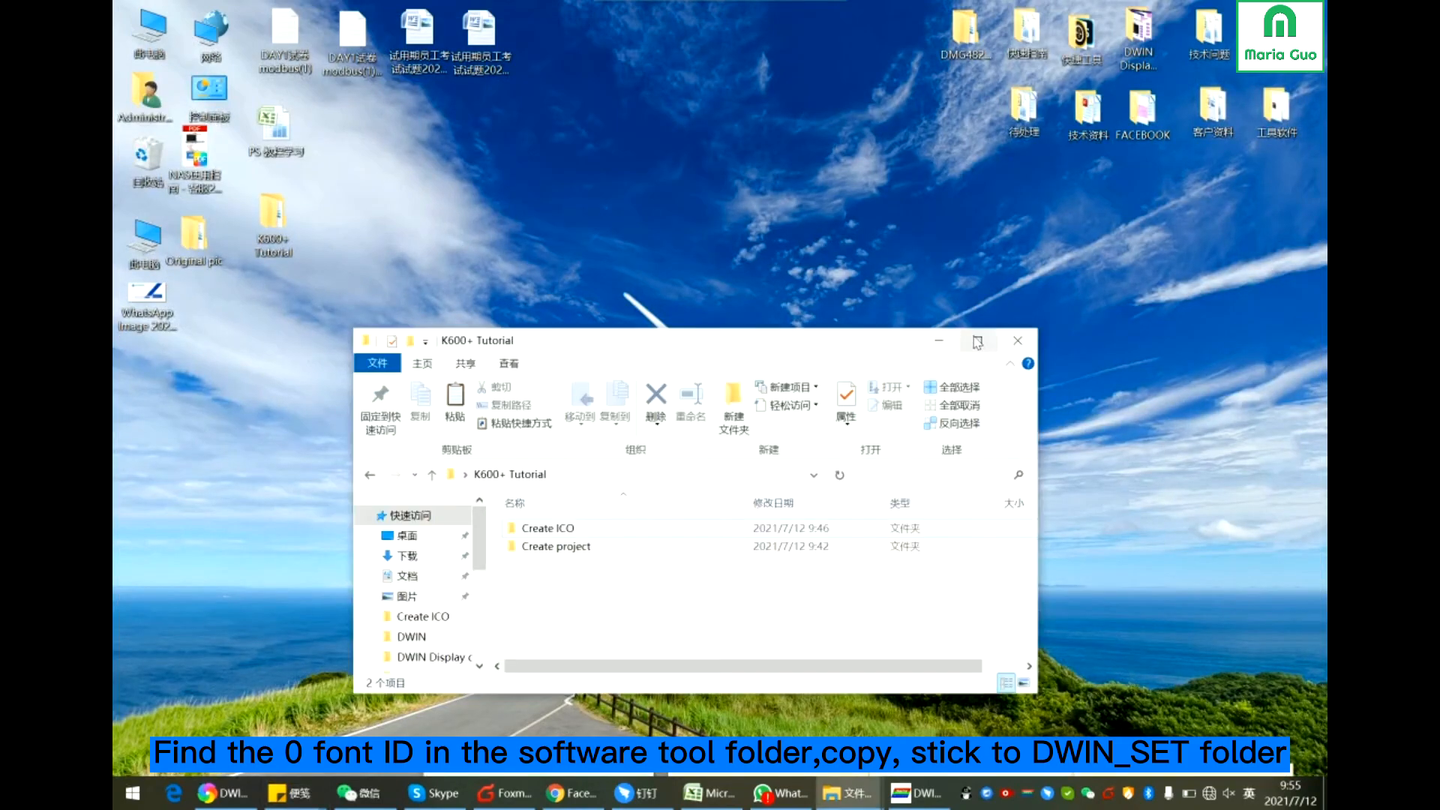
- Paste 0_DWIN_ASC.HZK into K600+ Tutorial\Create ICO\DWIN_SET
double_click(548, 528)
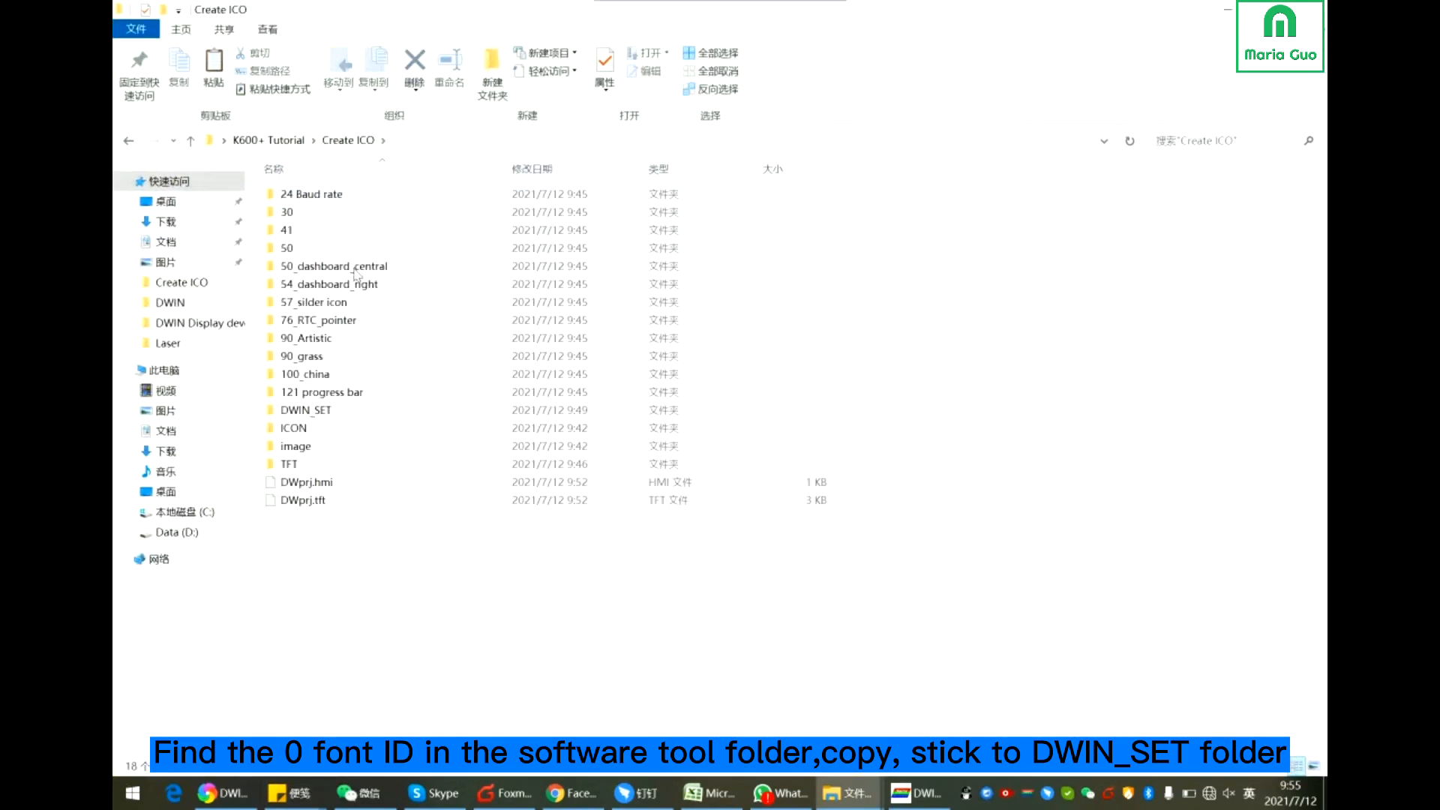
left_click(306, 409)
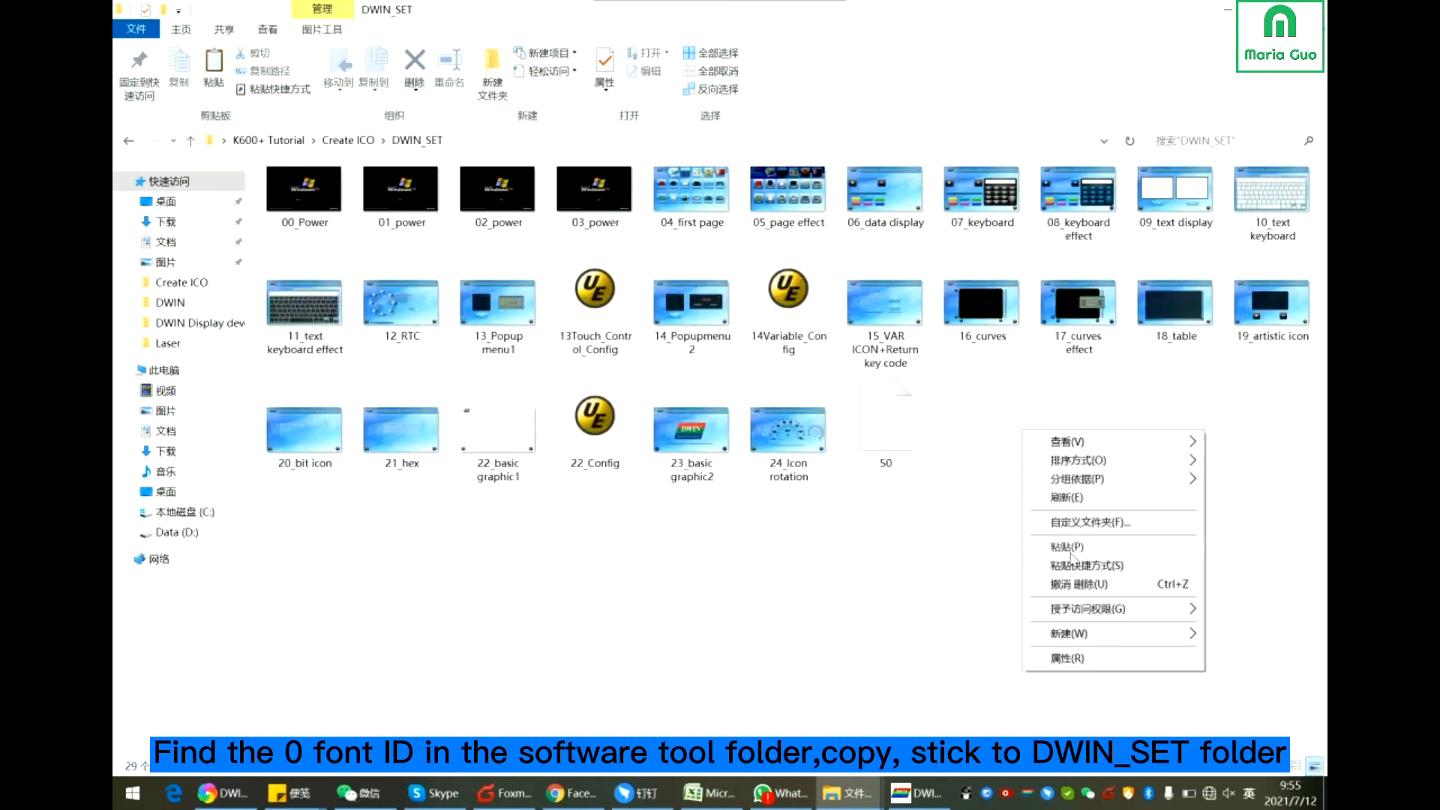
left_click(1066, 547)
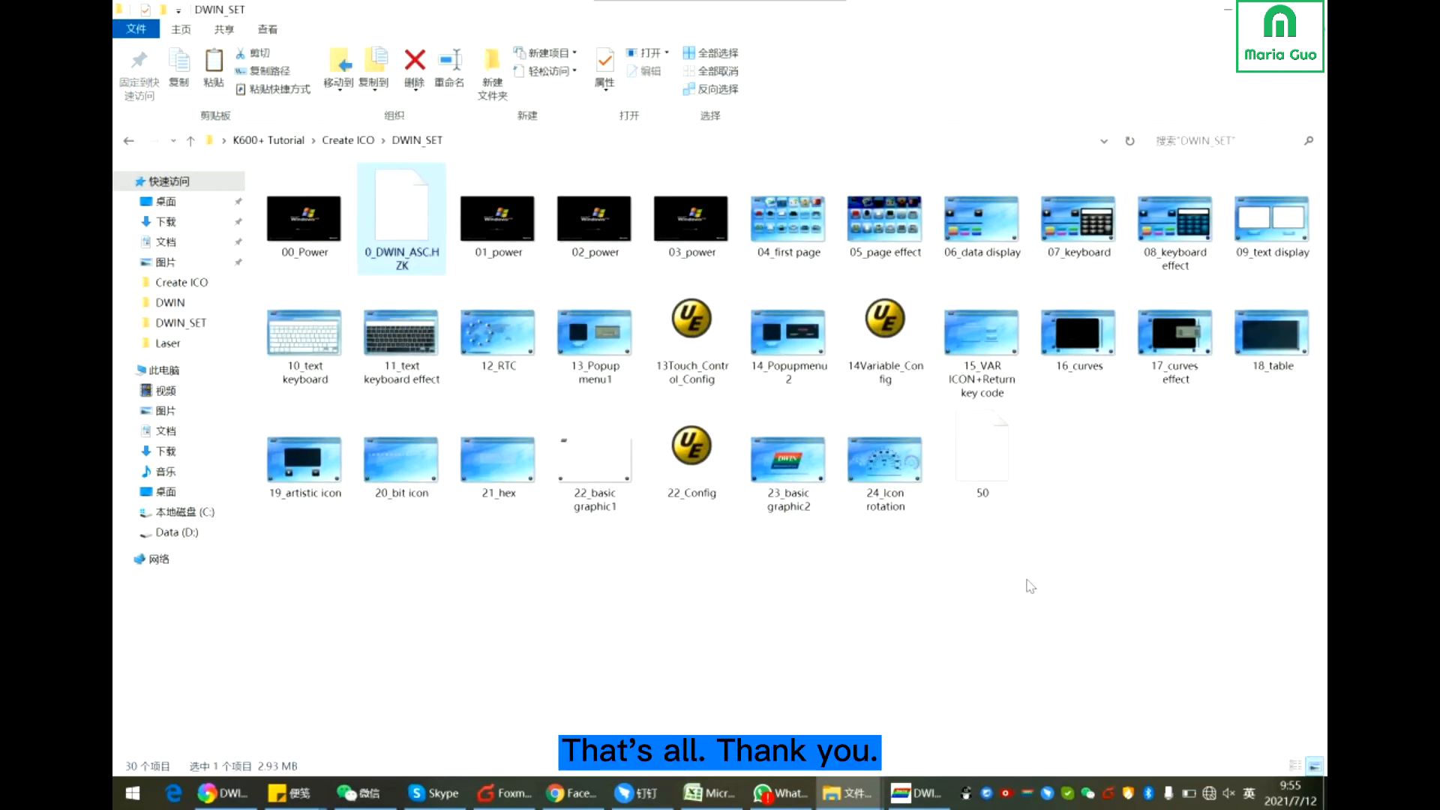